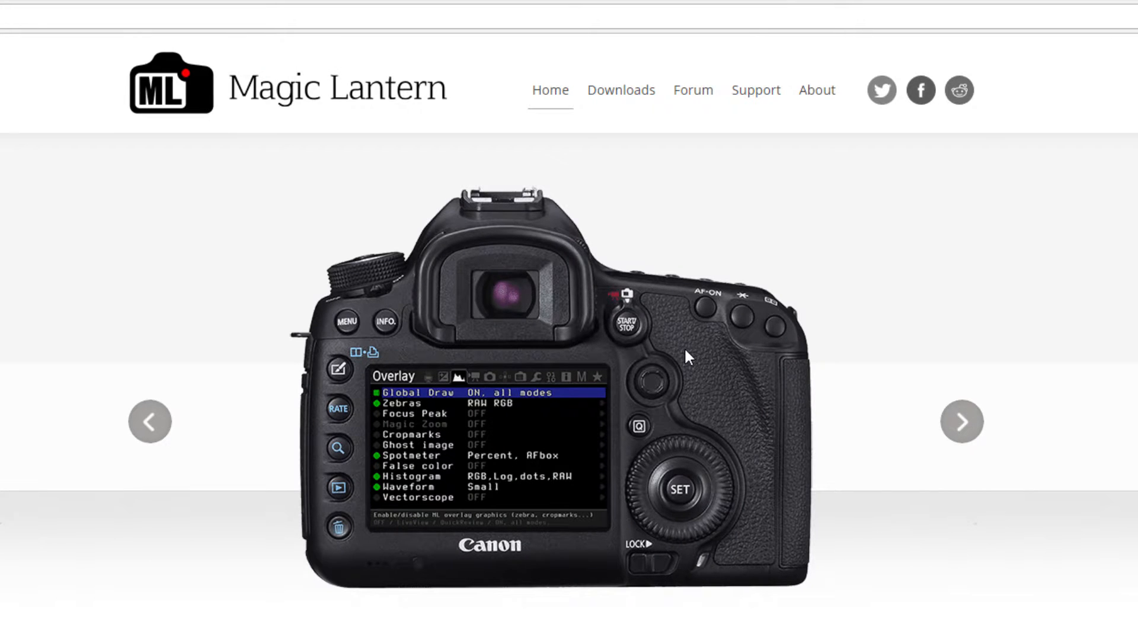
# Step: Scroll to Main Features and view the Exposure and Live View Overlays feature lists
pyautogui.scroll(-3)
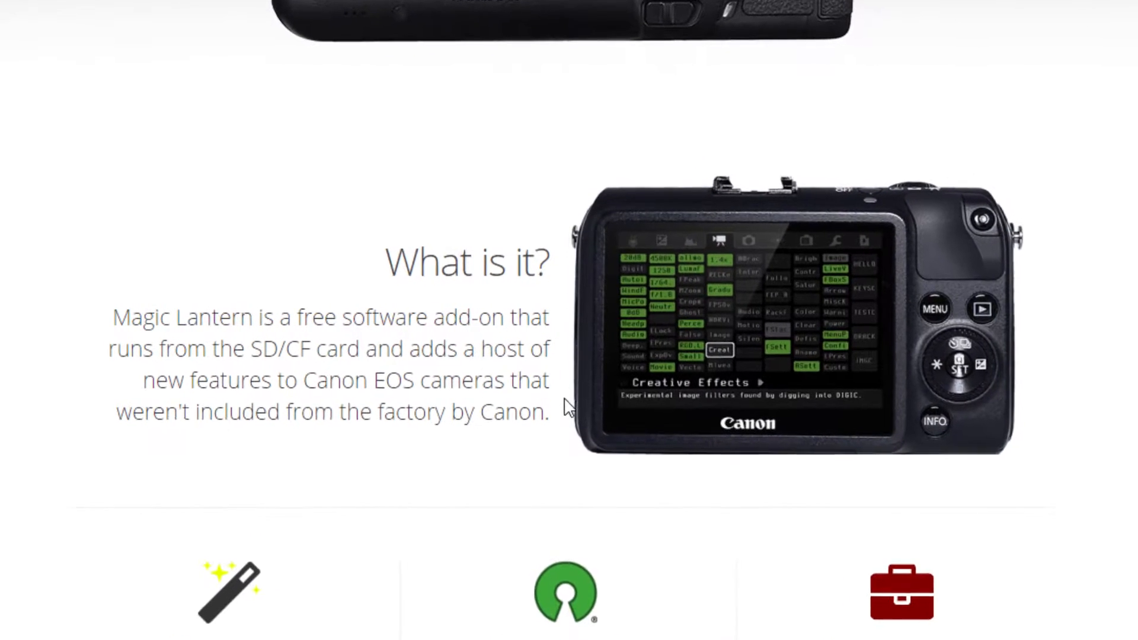
pyautogui.scroll(-3)
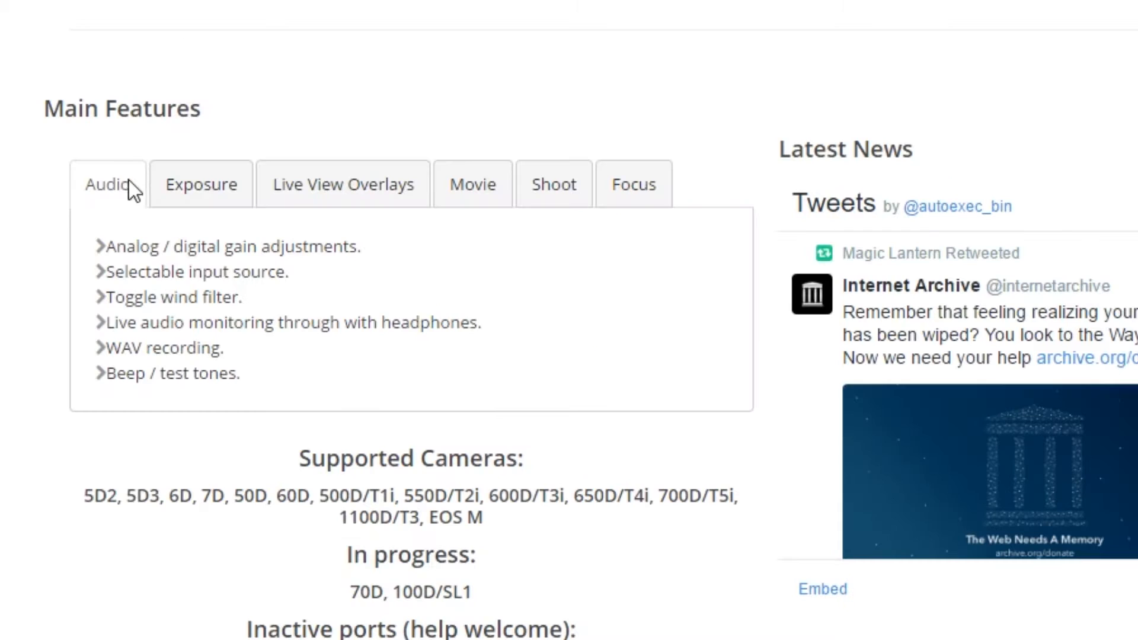
pyautogui.click(201, 184)
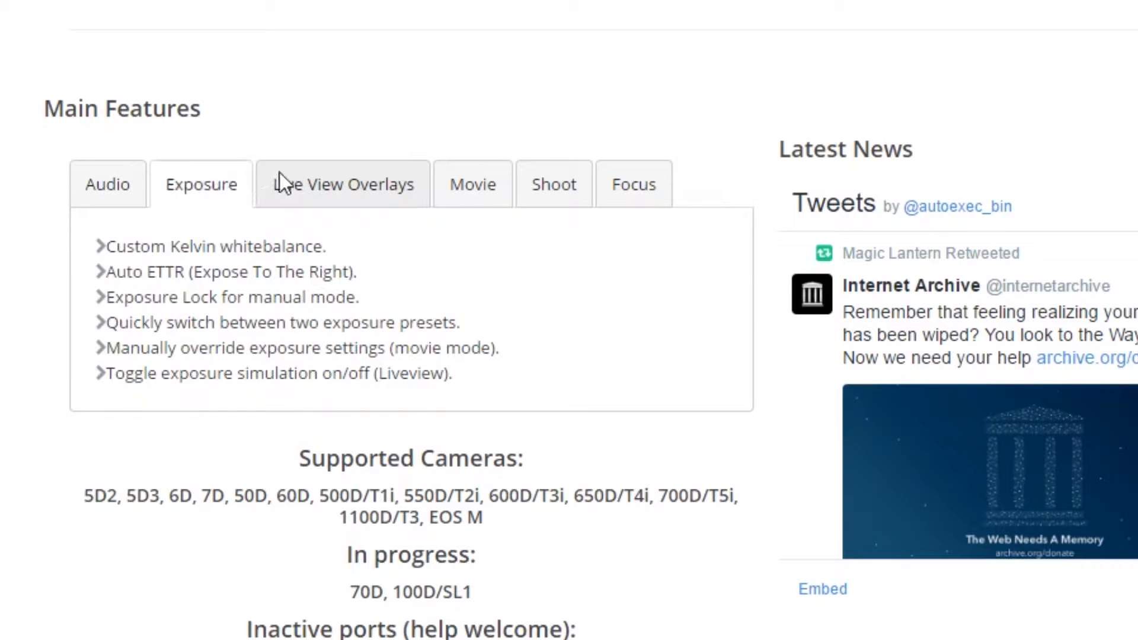
pyautogui.click(472, 184)
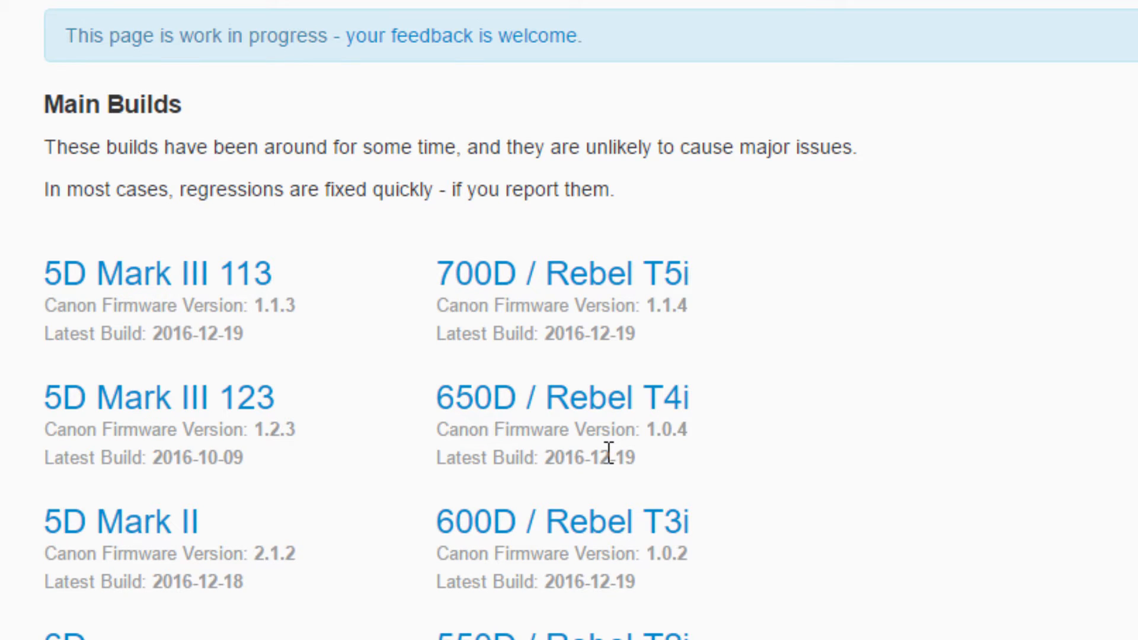
# Step: Select the 700D / Rebel T5i main build, which requires Canon firmware 1.1.4
pyautogui.click(557, 272)
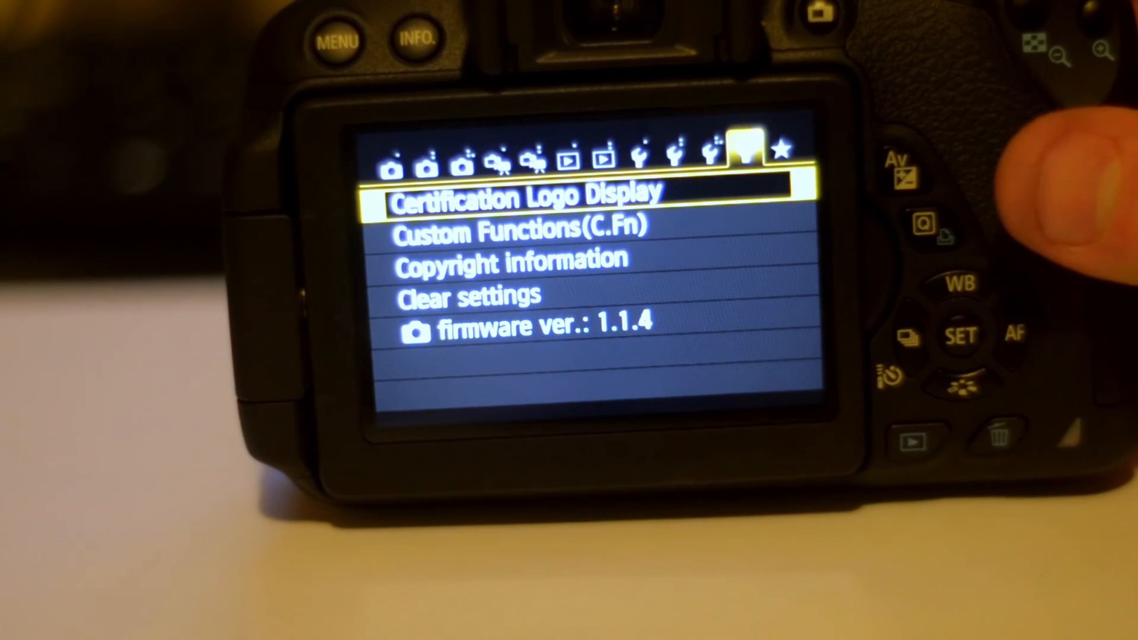
# Step: Move to firmware ver.: 1.1.4 in the setup menu and enter the Firmware update screen
pyautogui.press('Down')
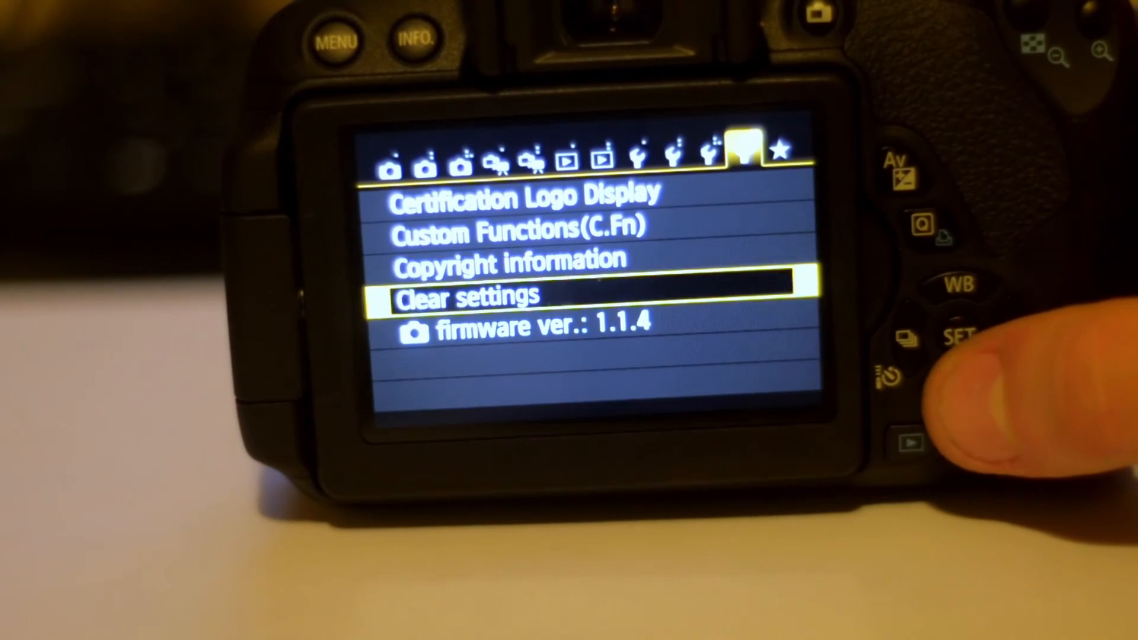
pyautogui.click(958, 335)
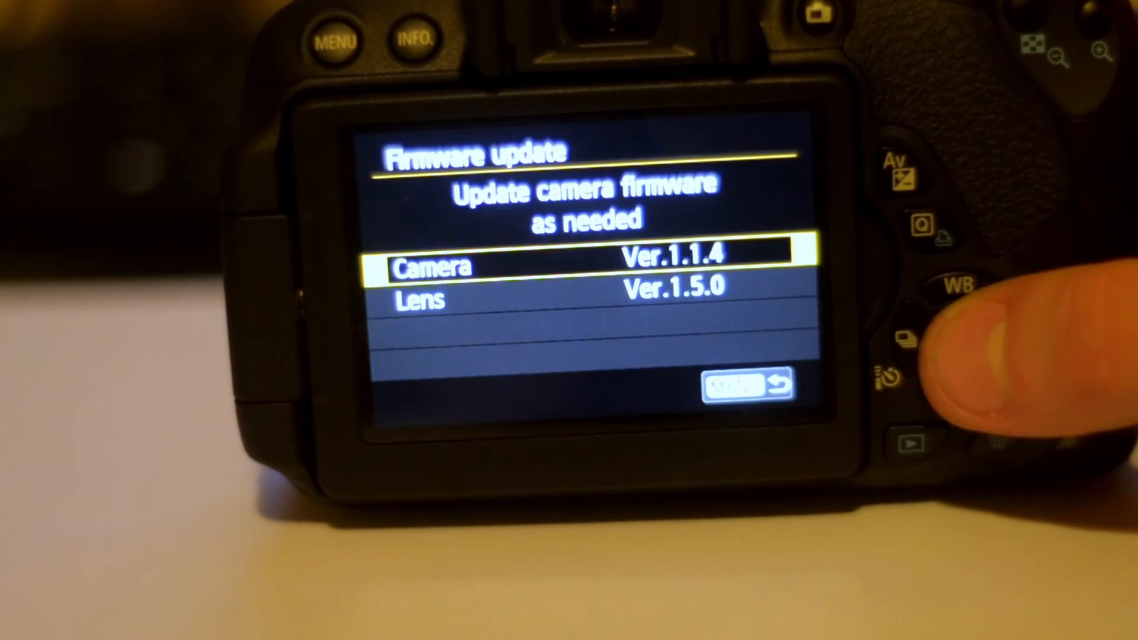